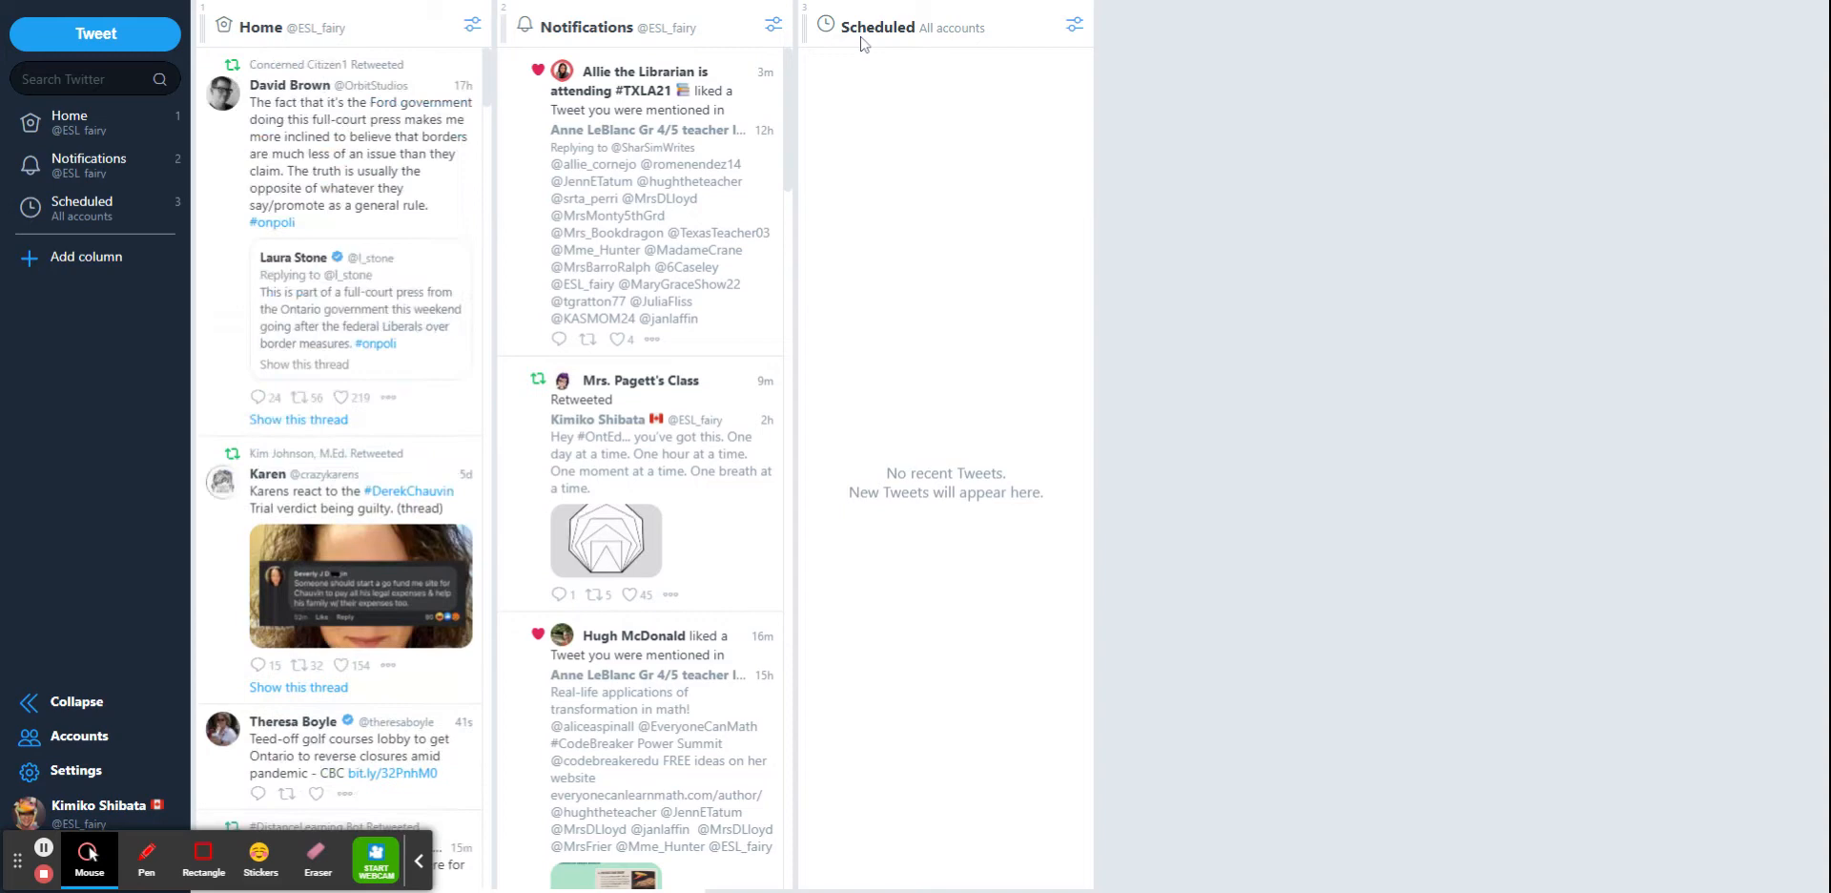
Step: Enter #WRDSBesl into the Search Twitter box in the left sidebar
left_click(87, 79)
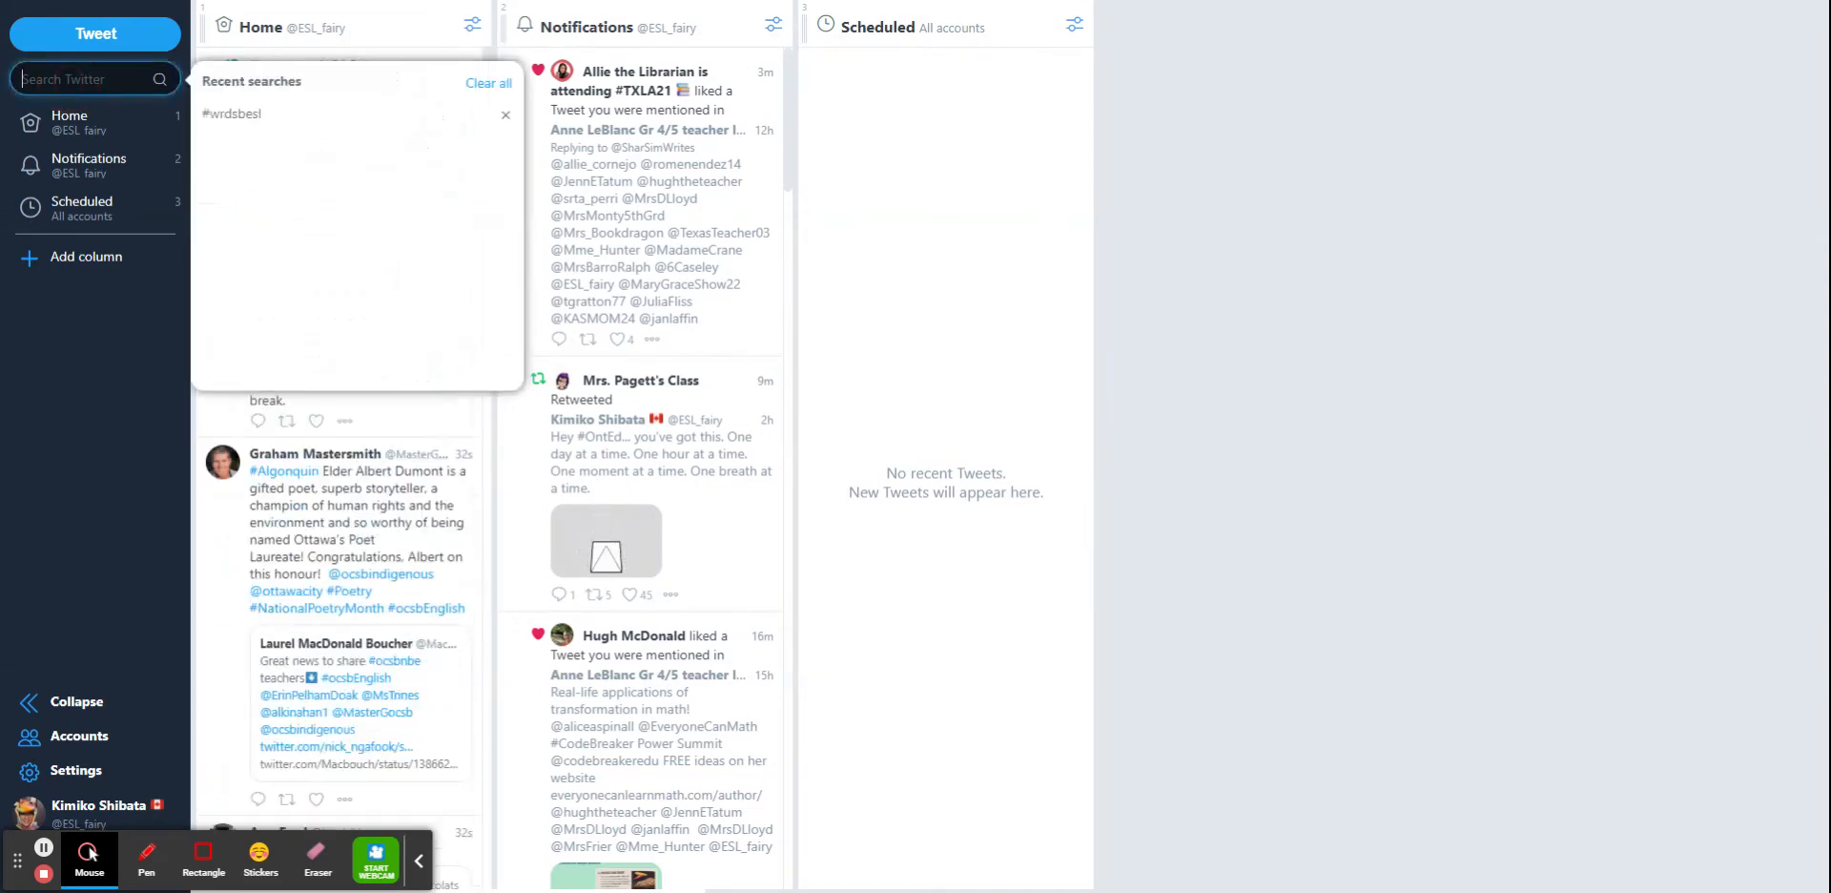
scroll("down", 3)
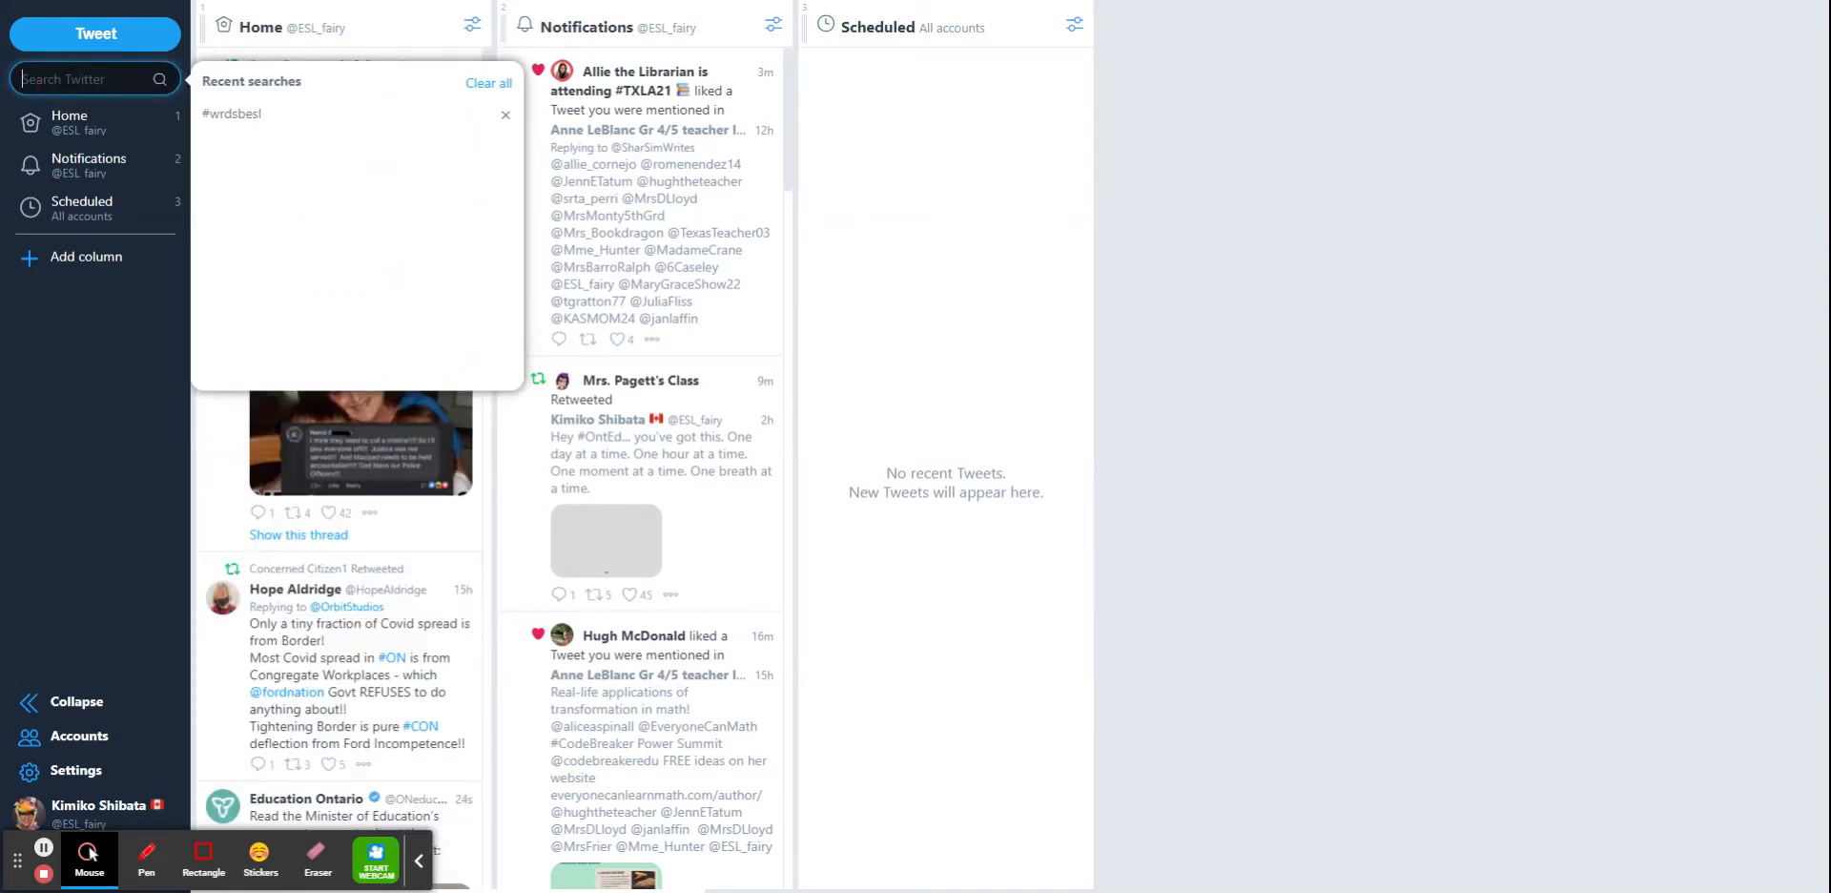
type("#")
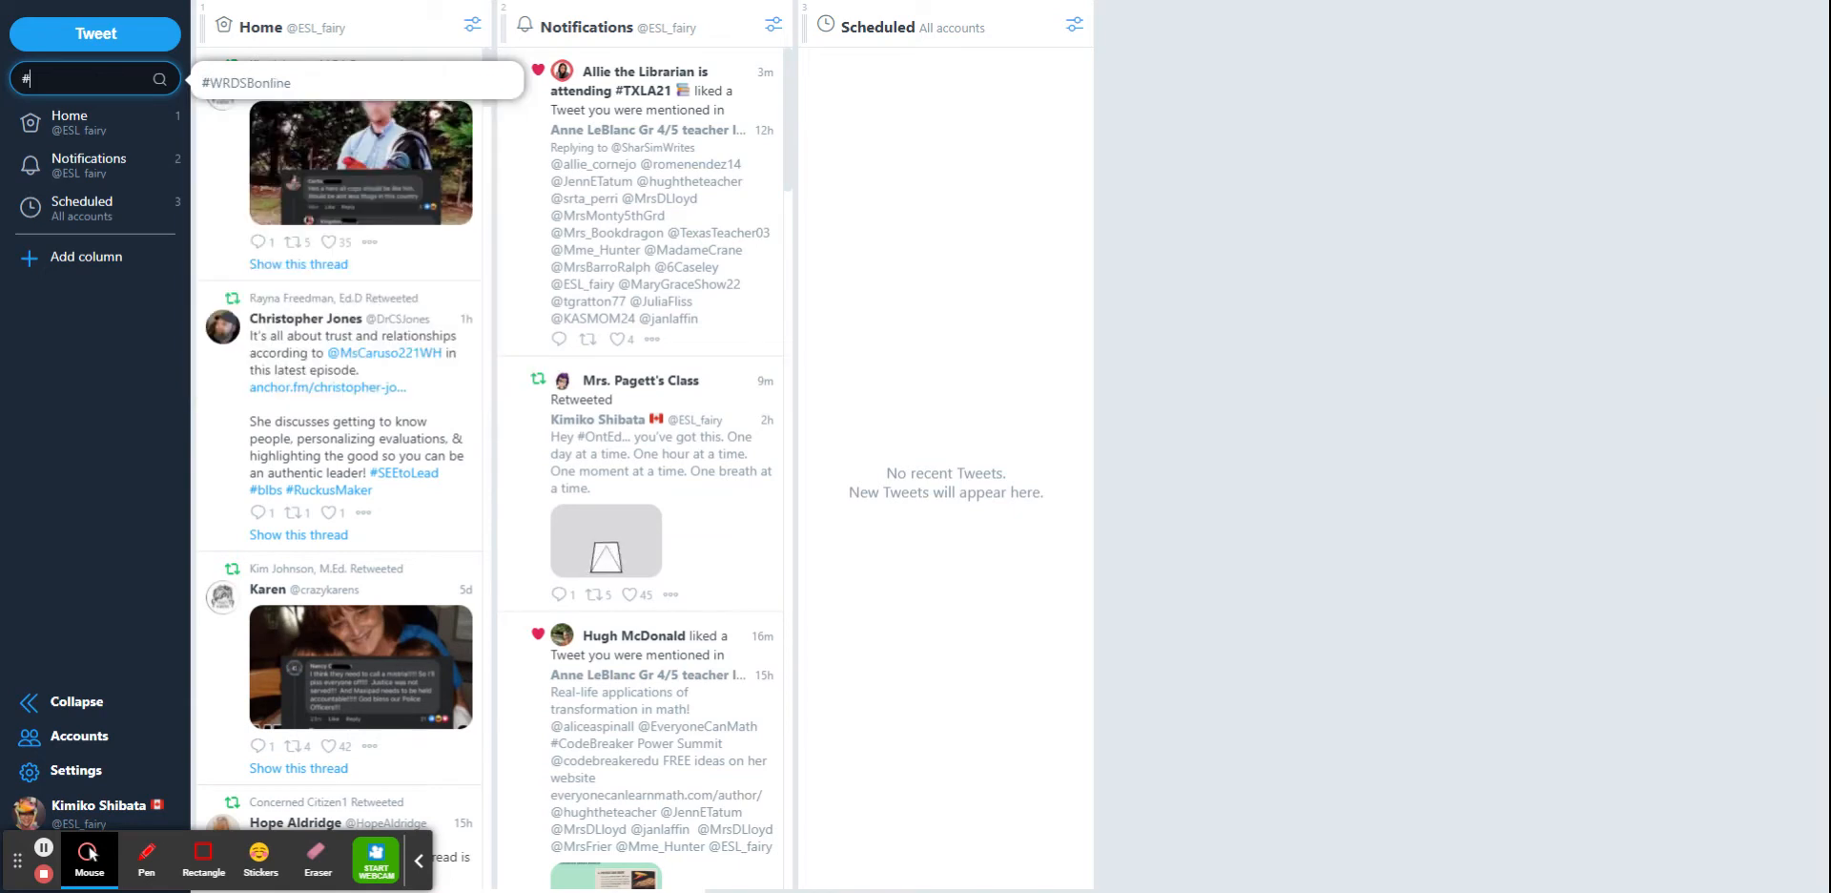
type("WRD")
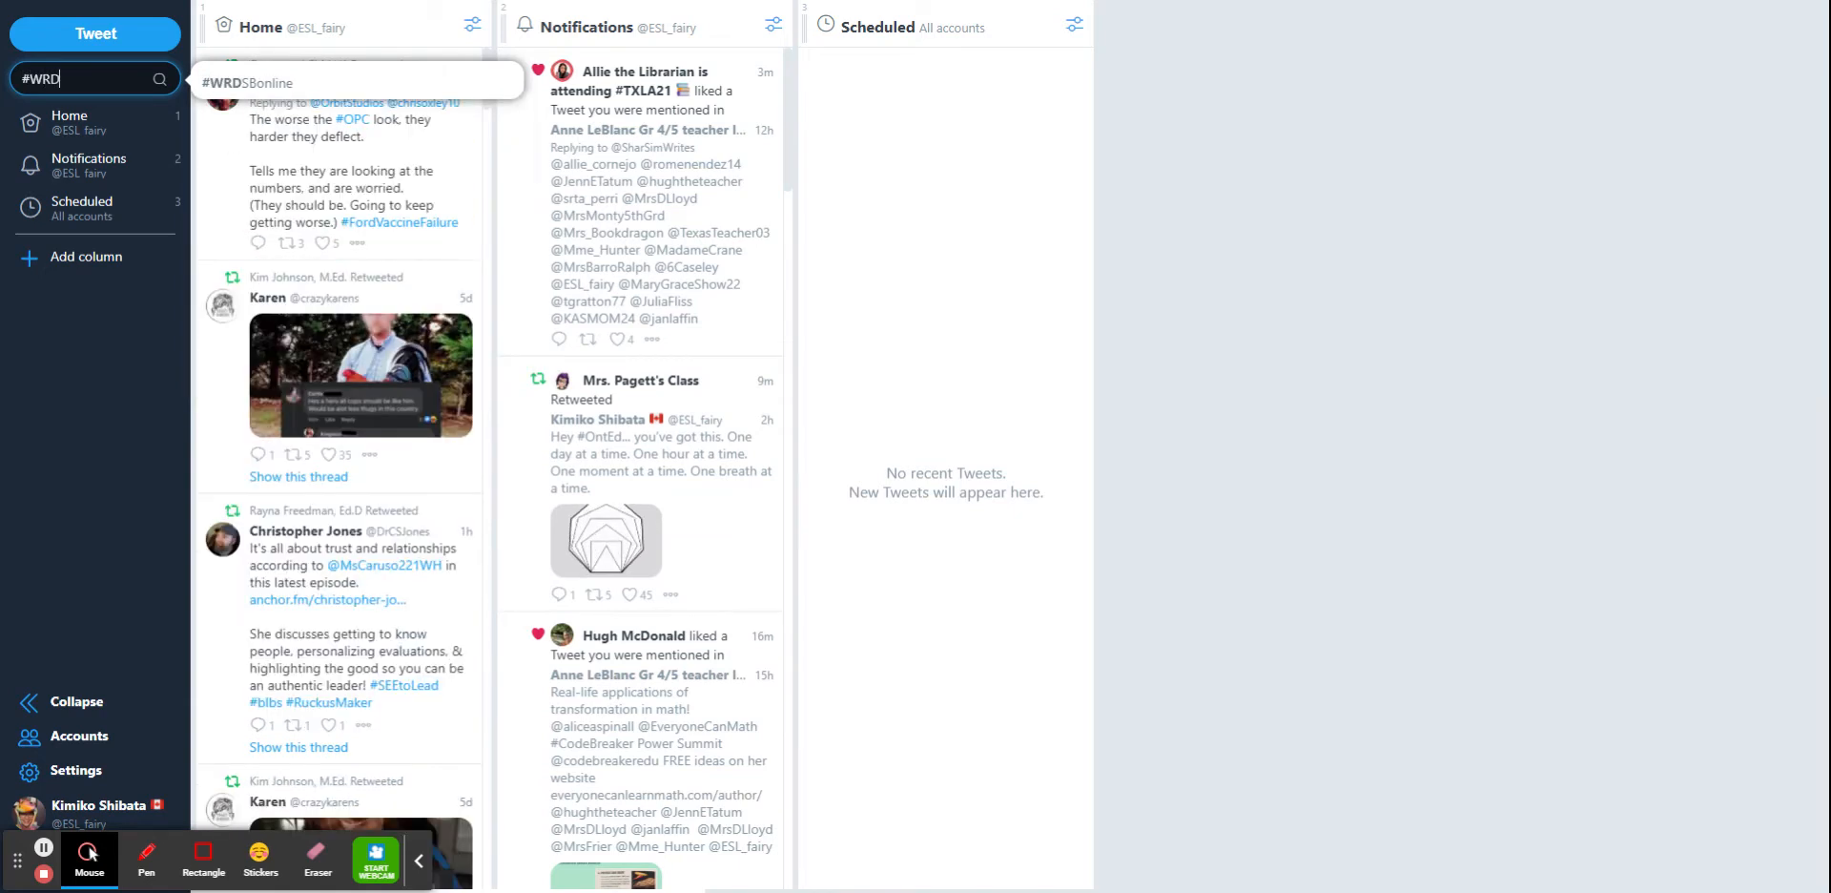
type("SBest")
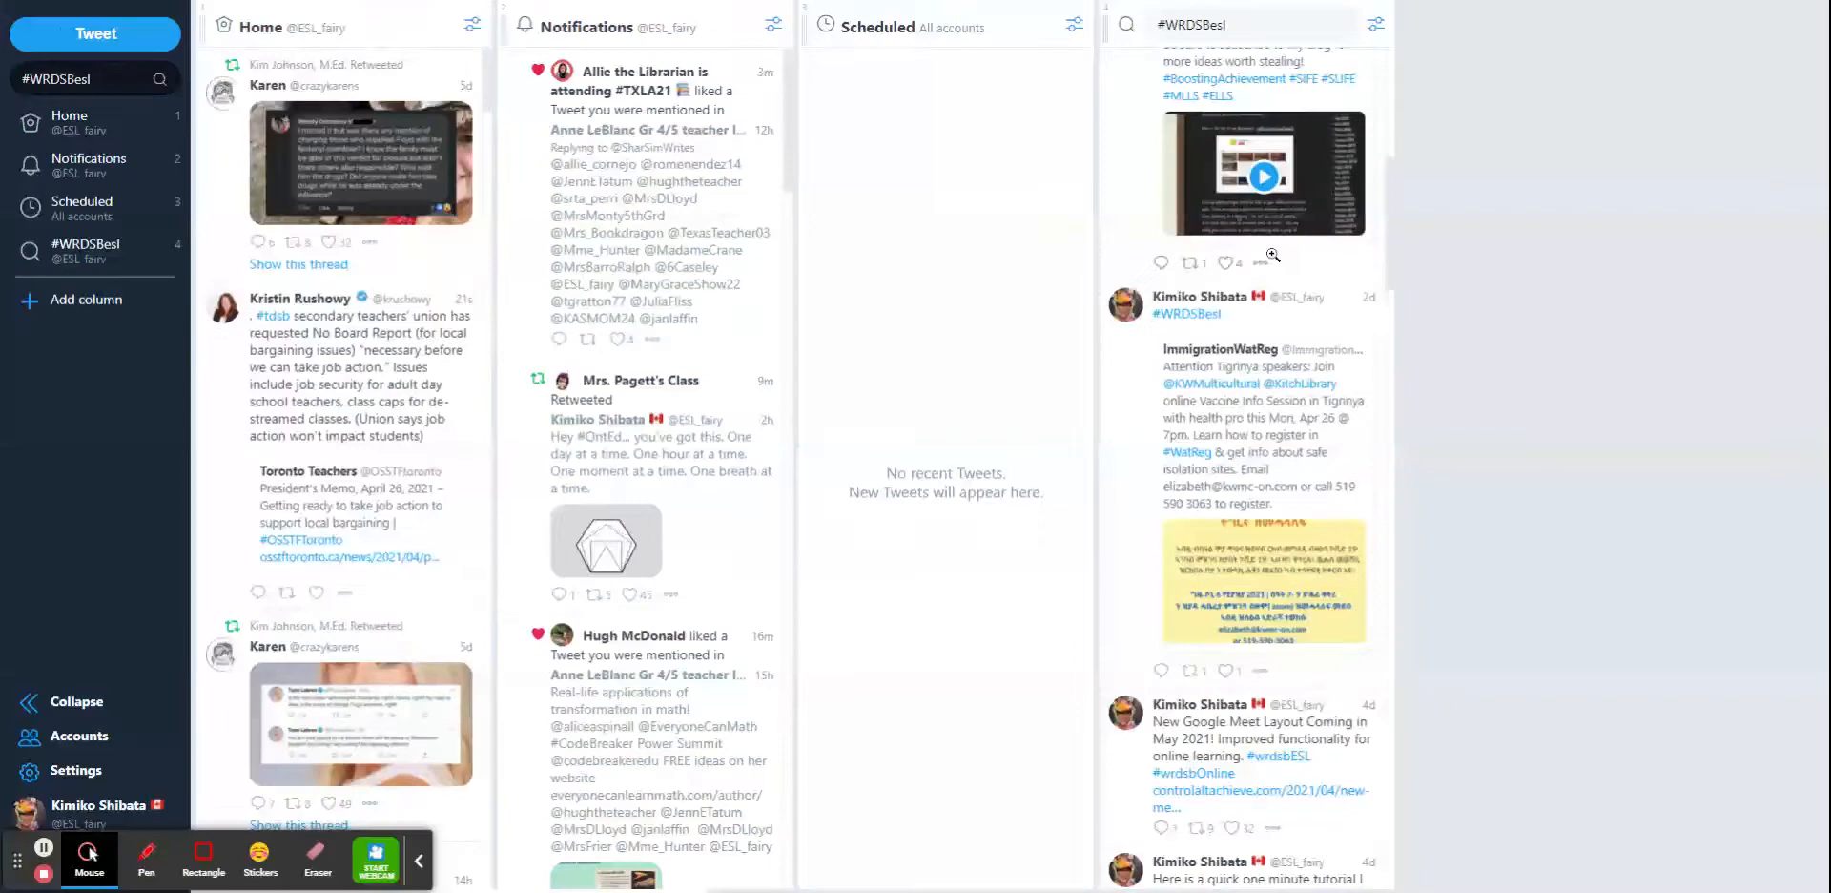
Step: Scroll the new #WRDSBesl search column to view matching tweets
scroll("down", 3)
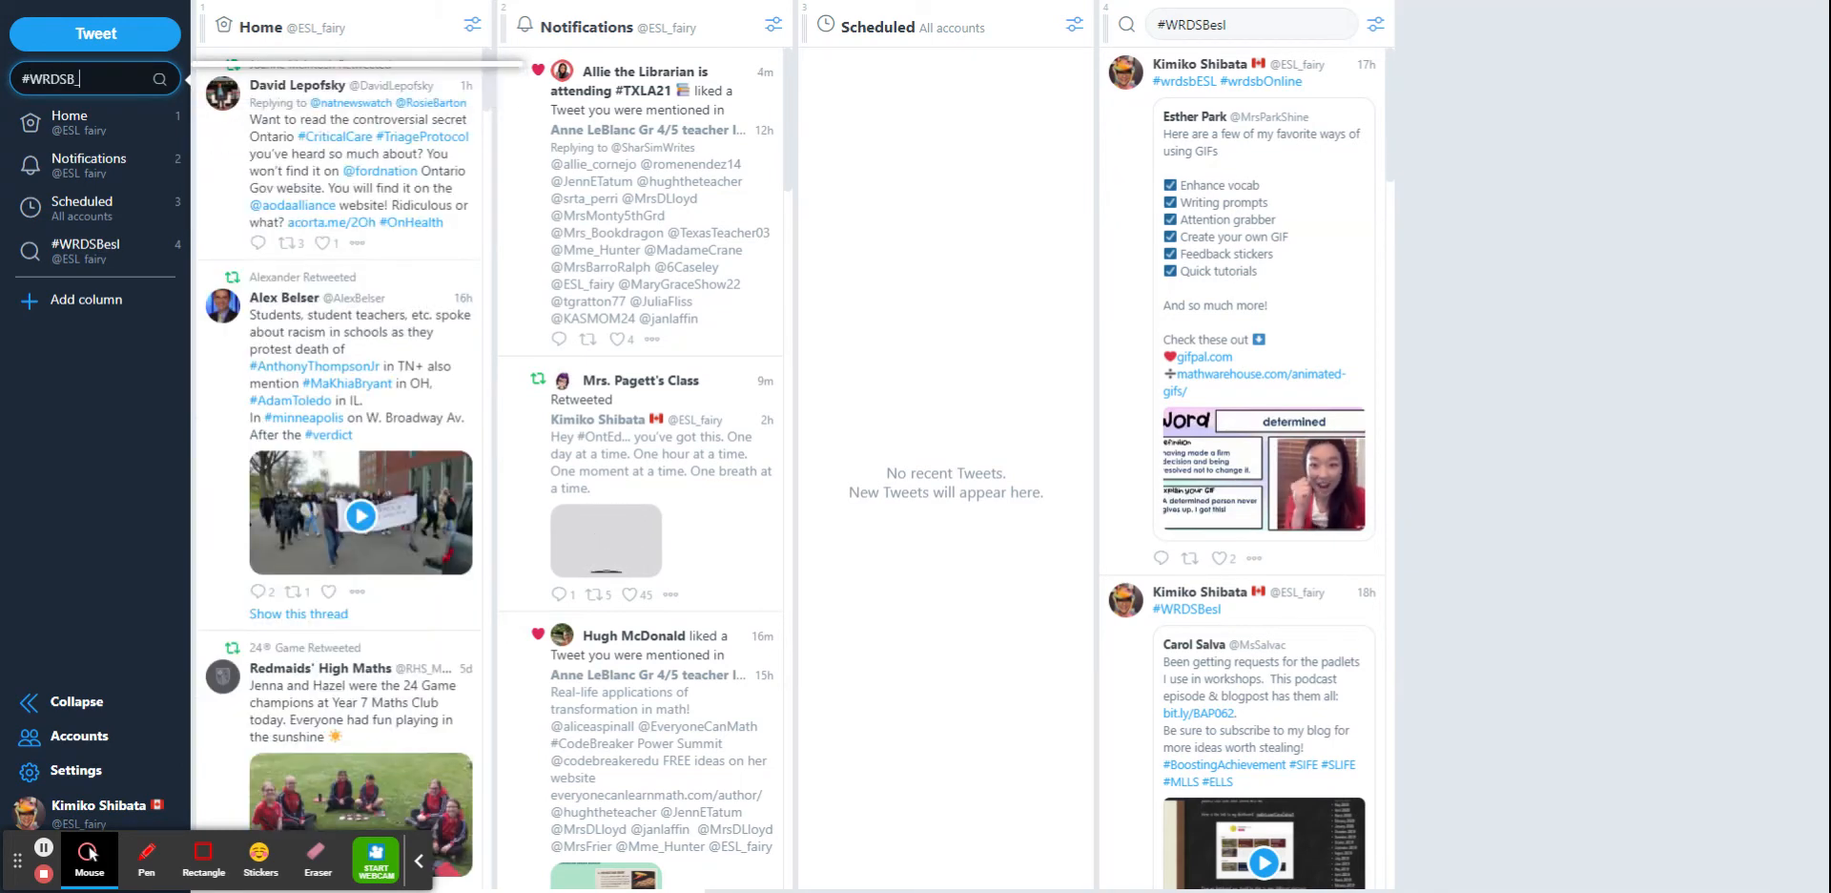
Step: Enter #WRDSB_BookStudy_BDW as the second hashtag search
type("BookStudy_I")
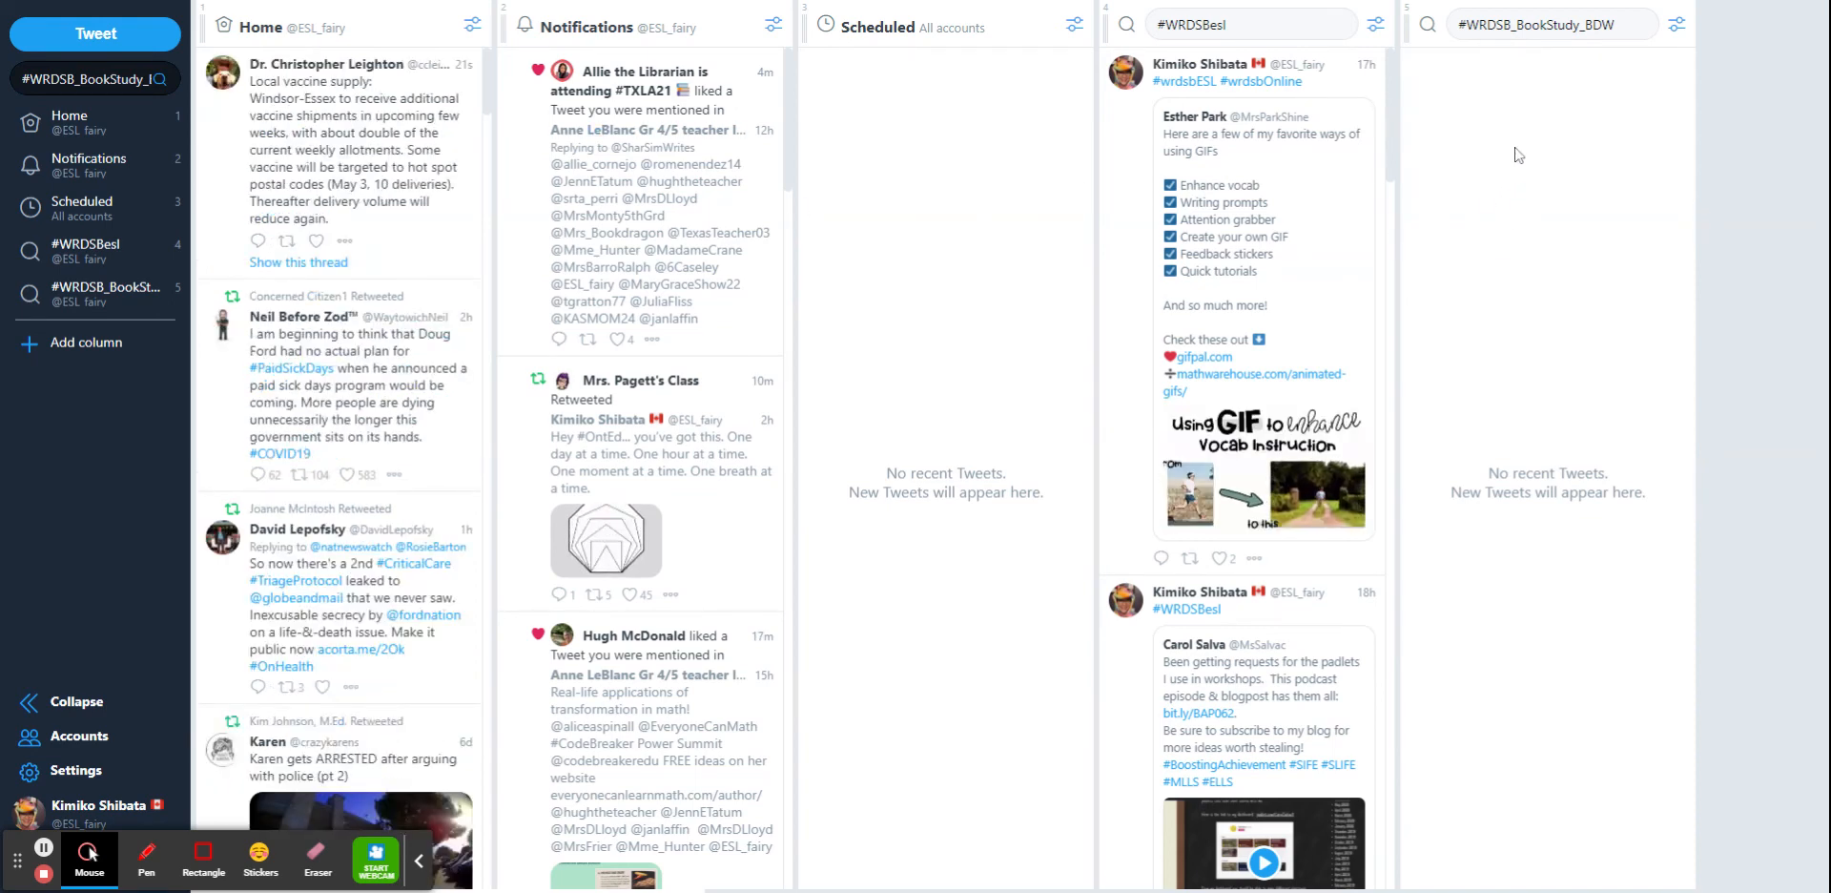
Step: Scroll back up the dashboard showing both hashtag search columns
scroll("up", 3)
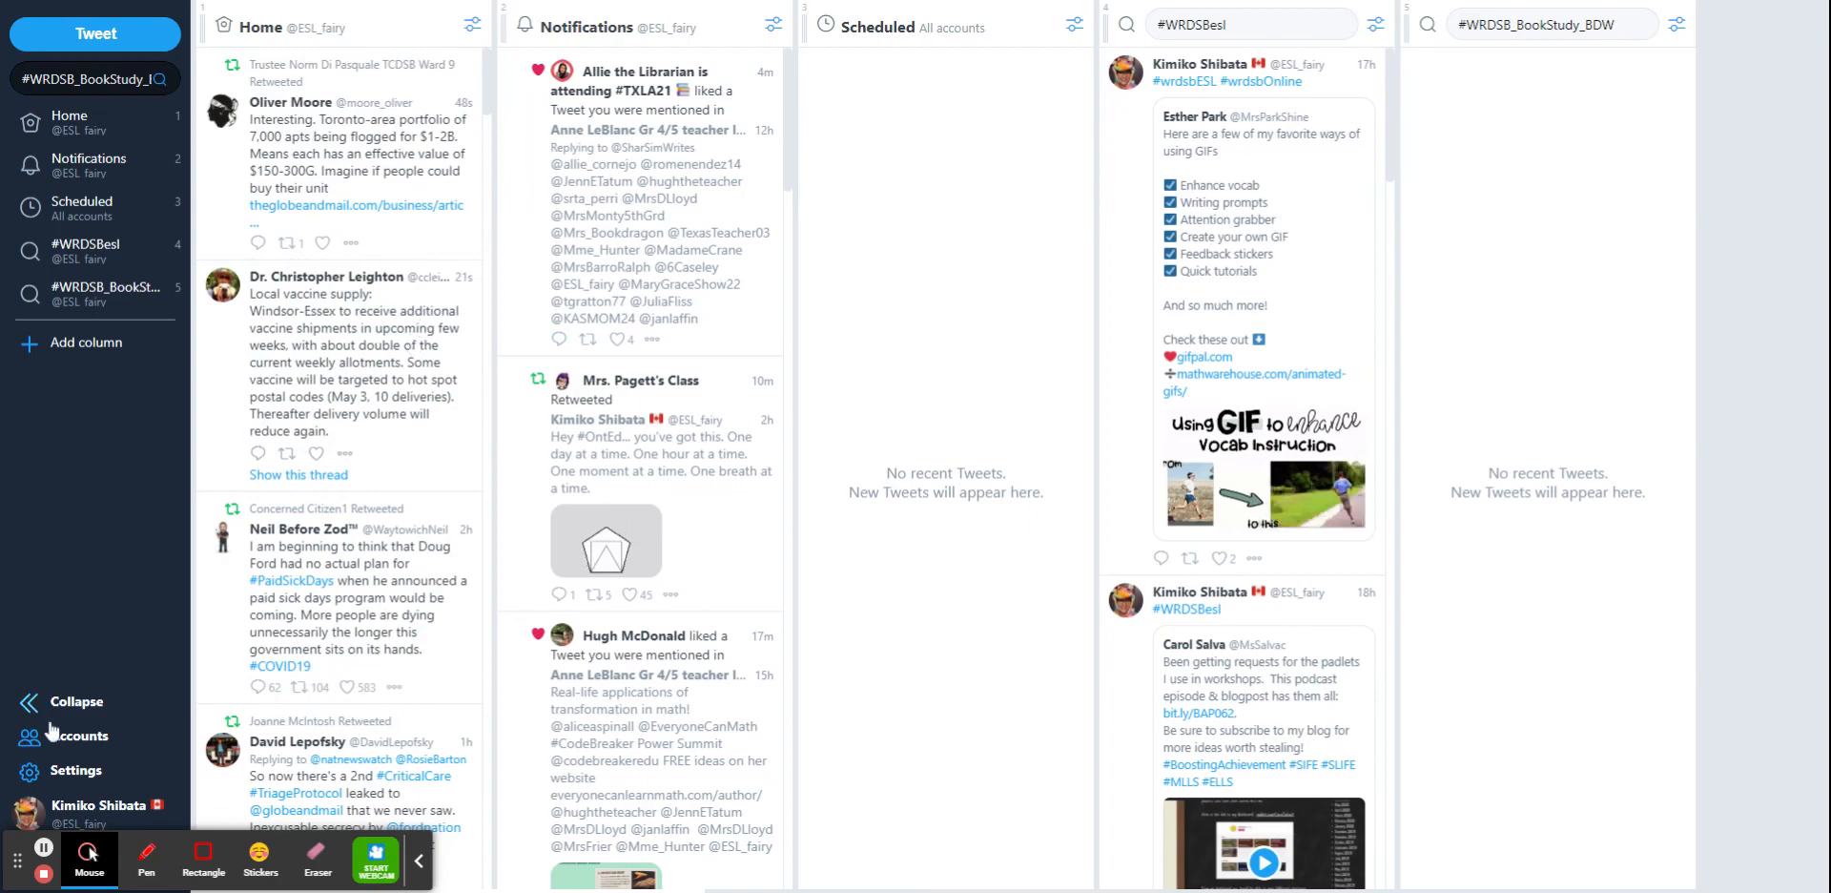